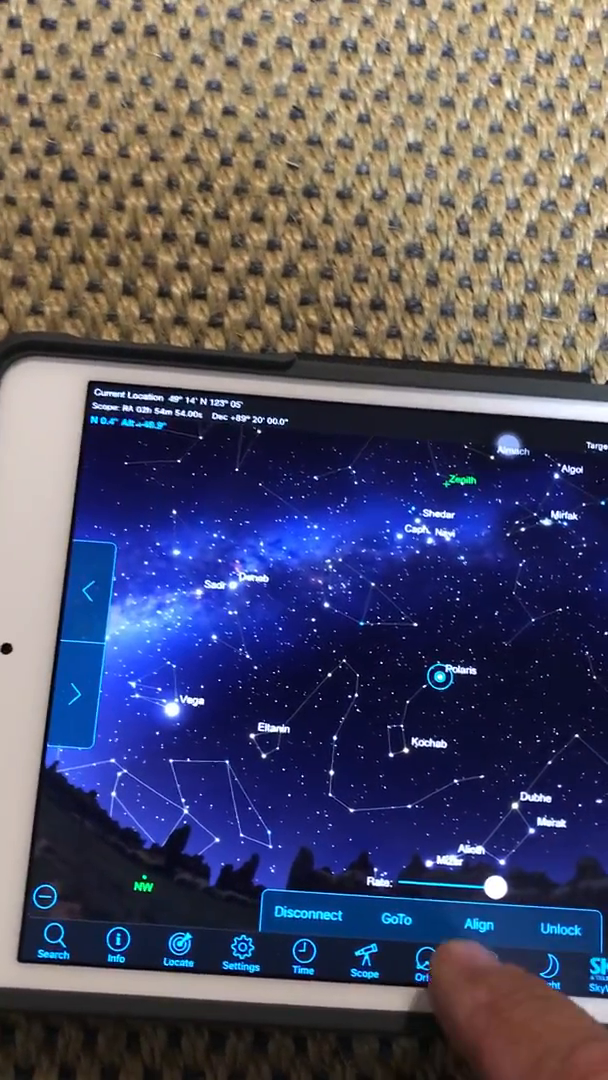
# - Slew the connected telescope toward the selected target star Capella via GoTo
pyautogui.click(396, 920)
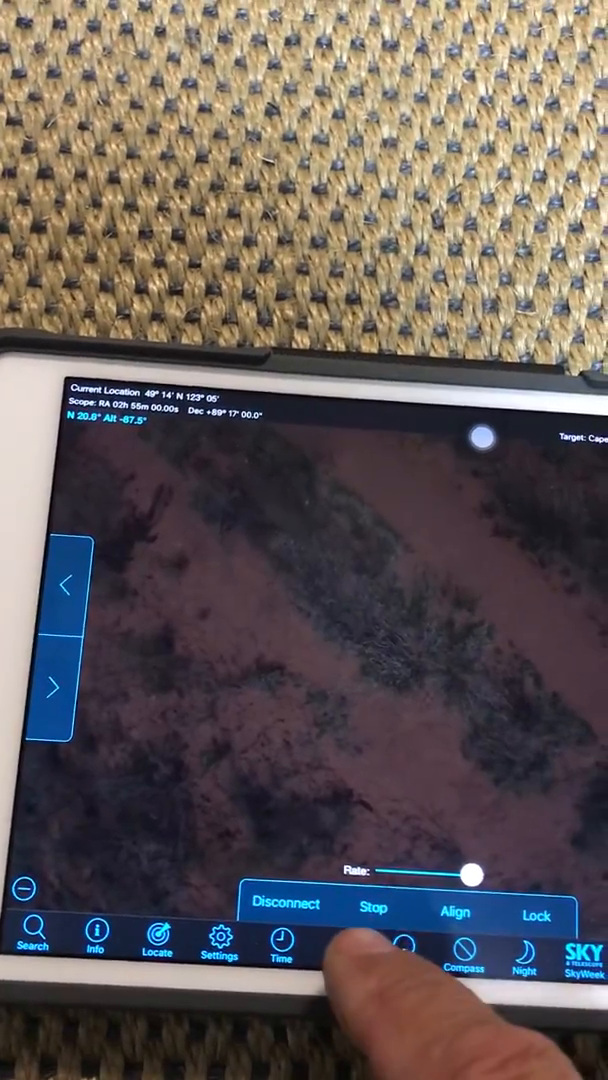